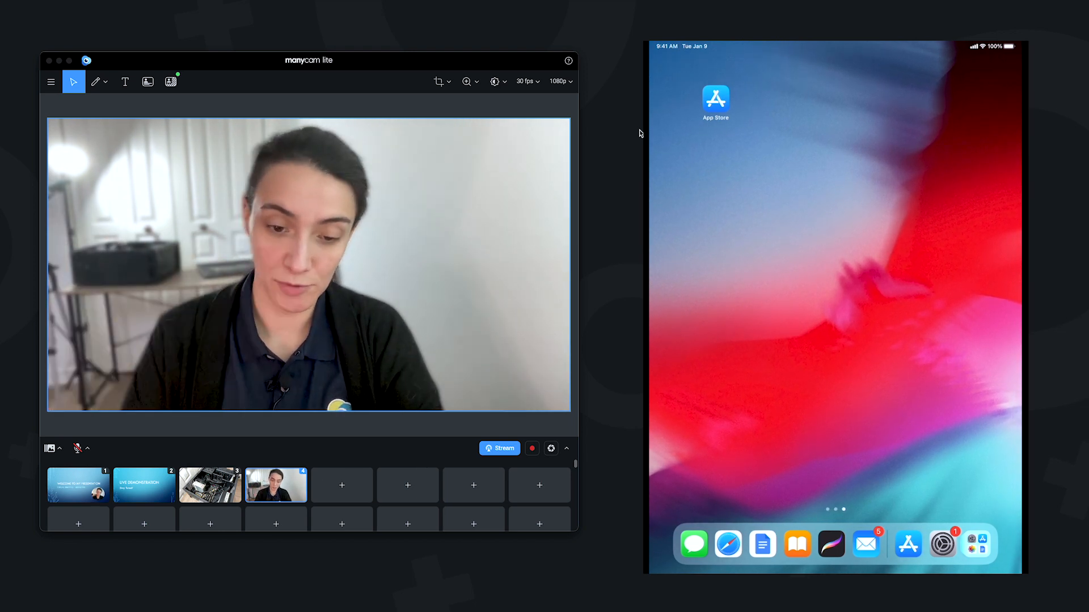
- Search the App Store for 'manycam' to find the ManyCam iPad app
left_click(715, 100)
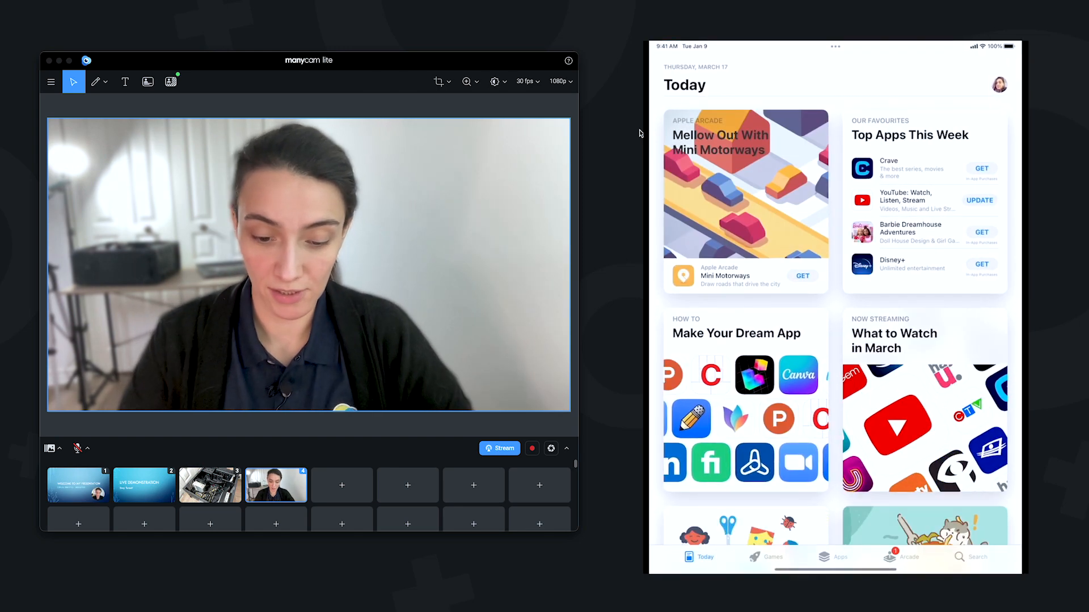
left_click(977, 556)
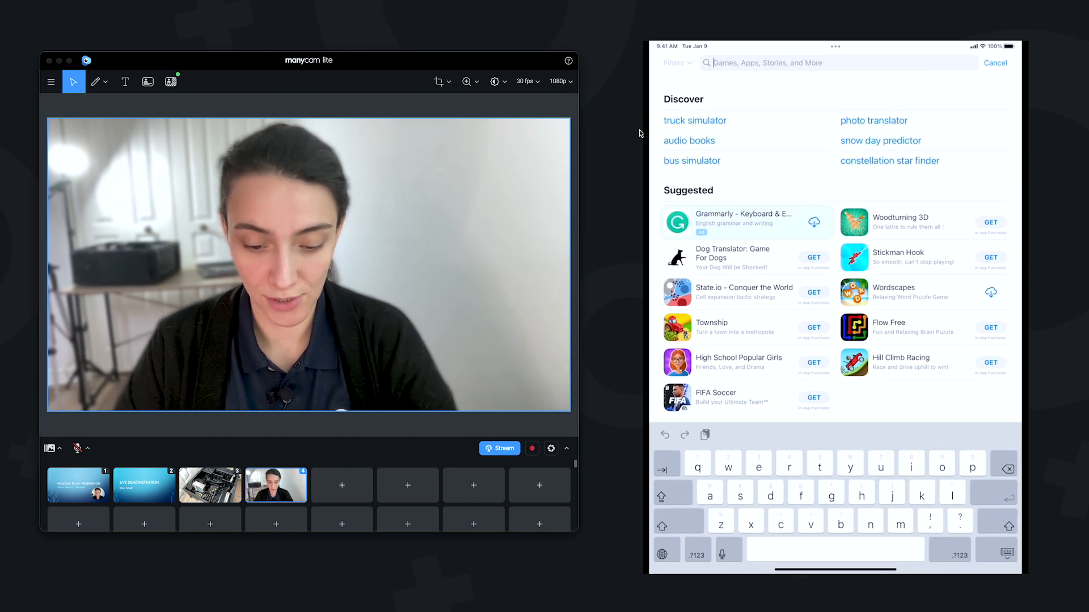
type("man")
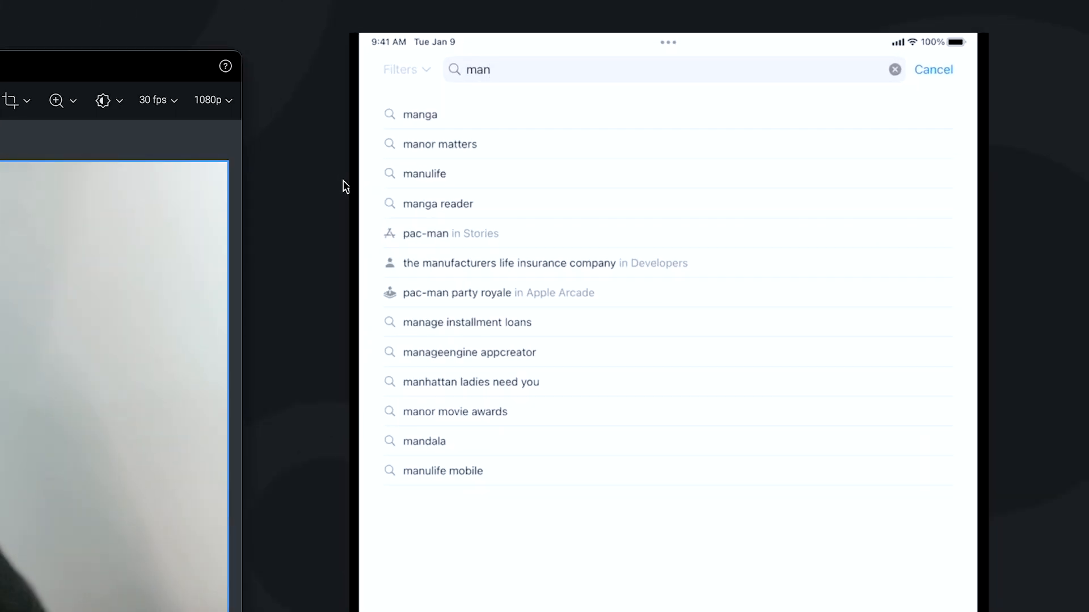
type("ycam")
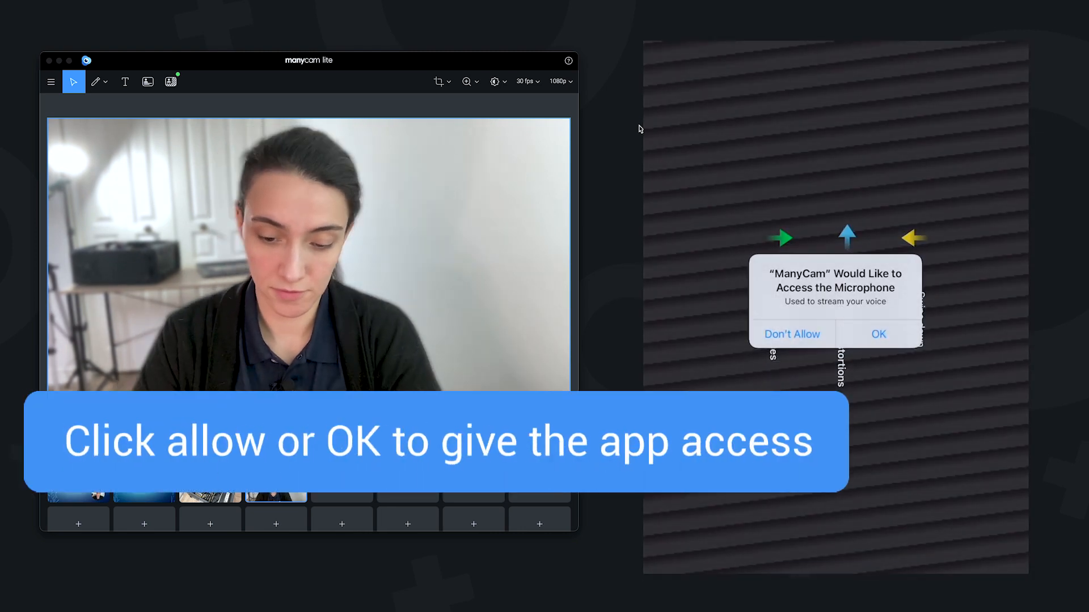
- Grant microphone access and link the app to the ManyCam account via Account & Devices
left_click(878, 333)
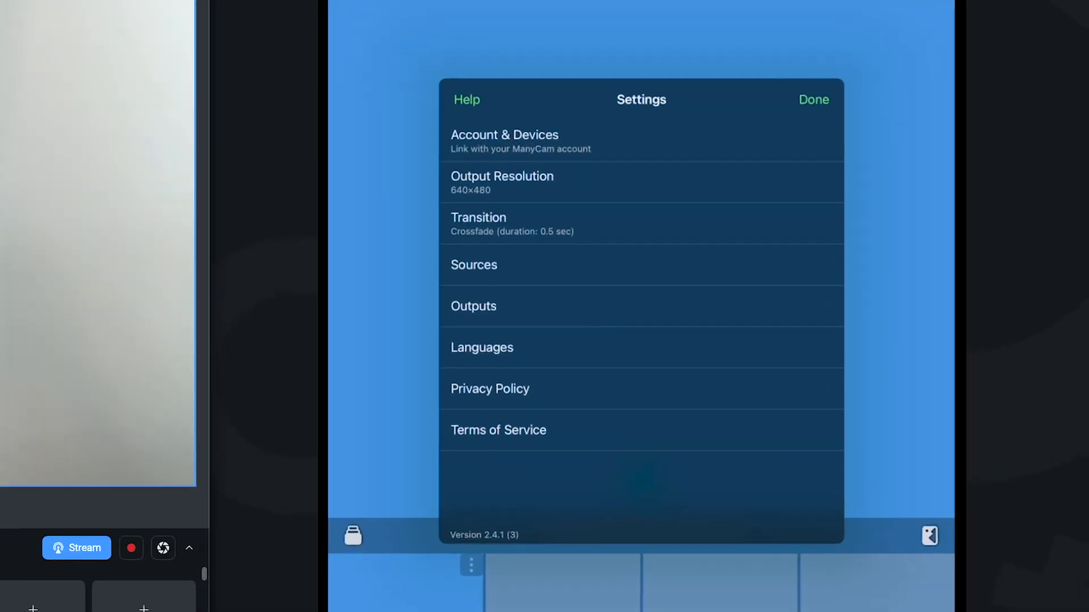
left_click(504, 135)
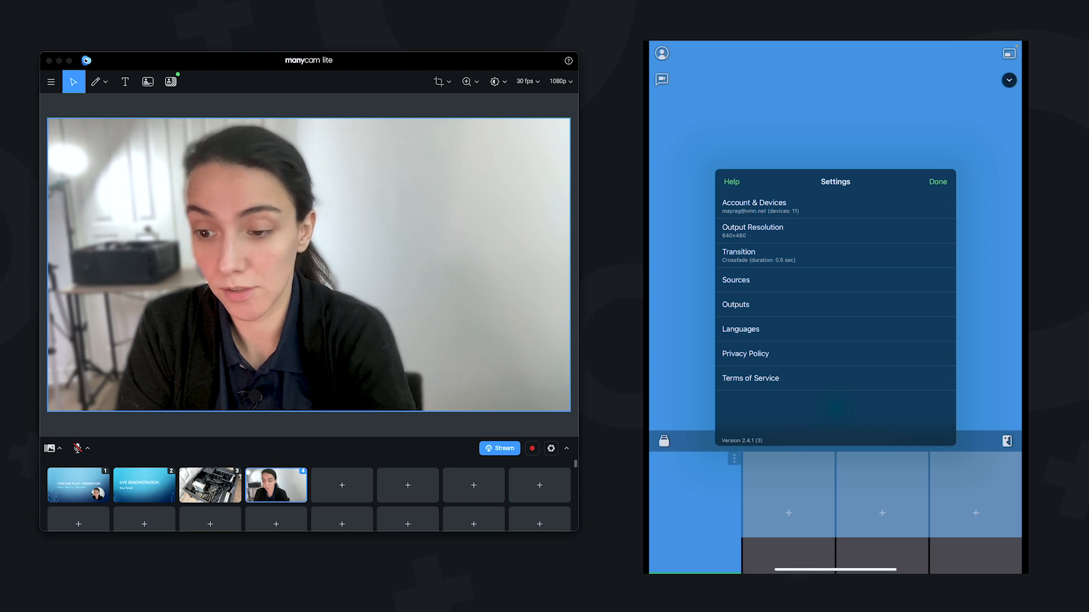
left_click(937, 181)
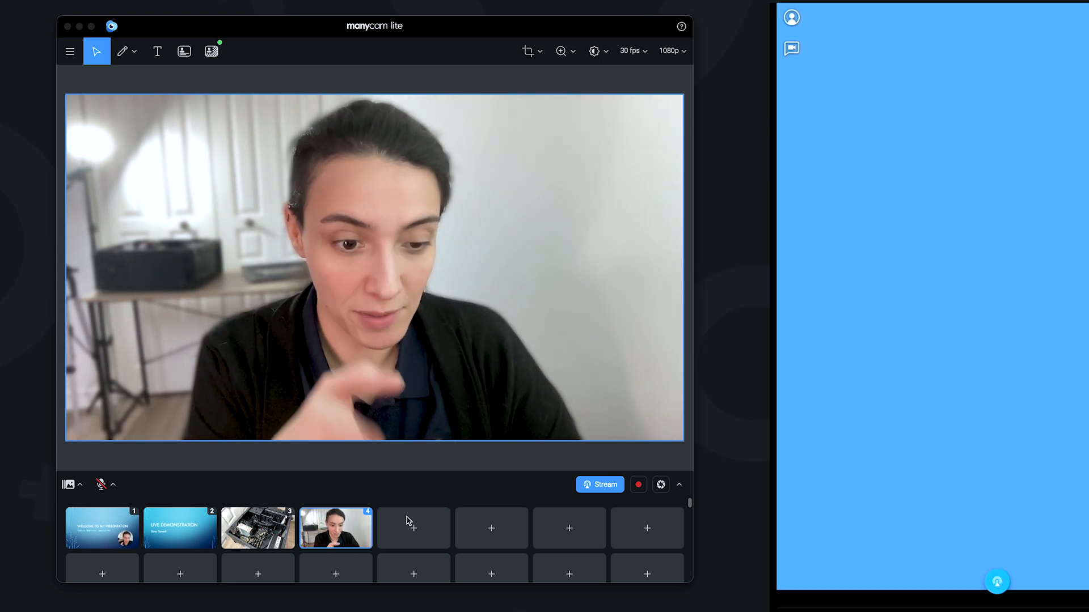
- Assign preset 5 a Mobile Device source and request a connection to the iPad
left_click(413, 527)
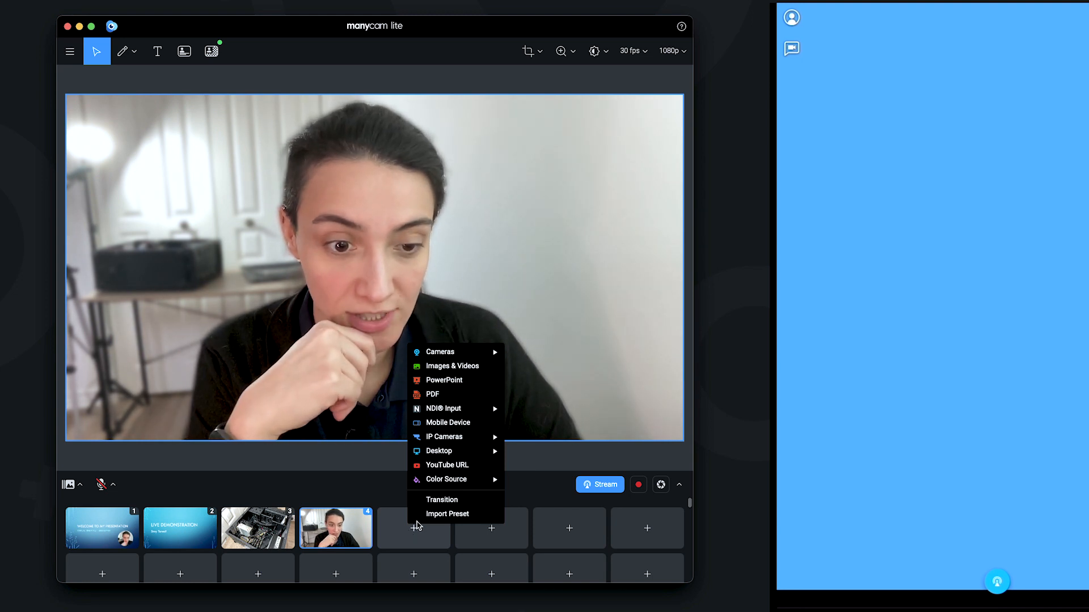
mouse_move(448, 424)
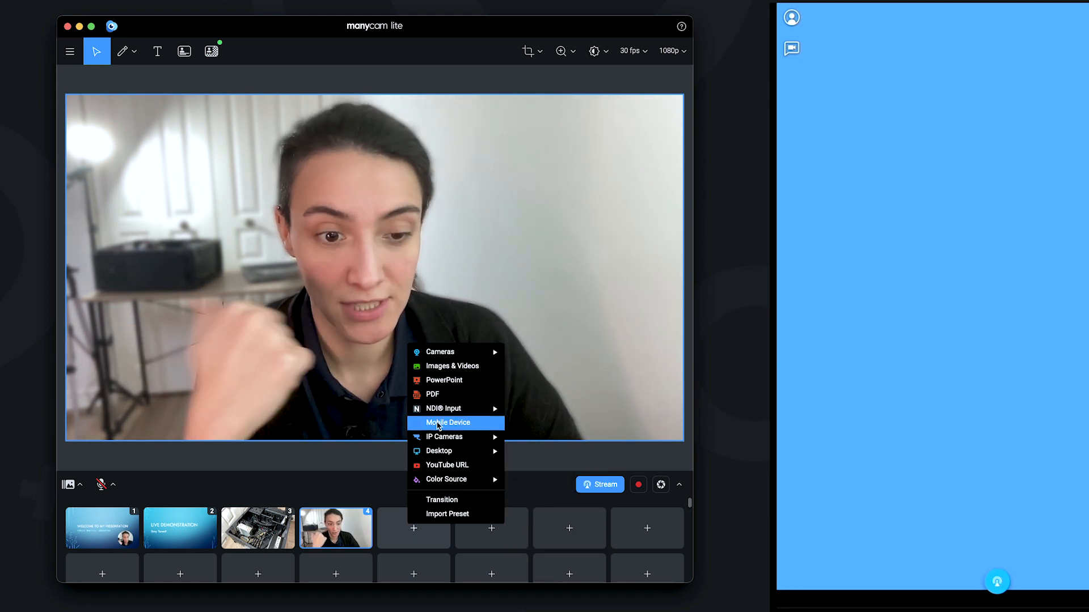
left_click(448, 422)
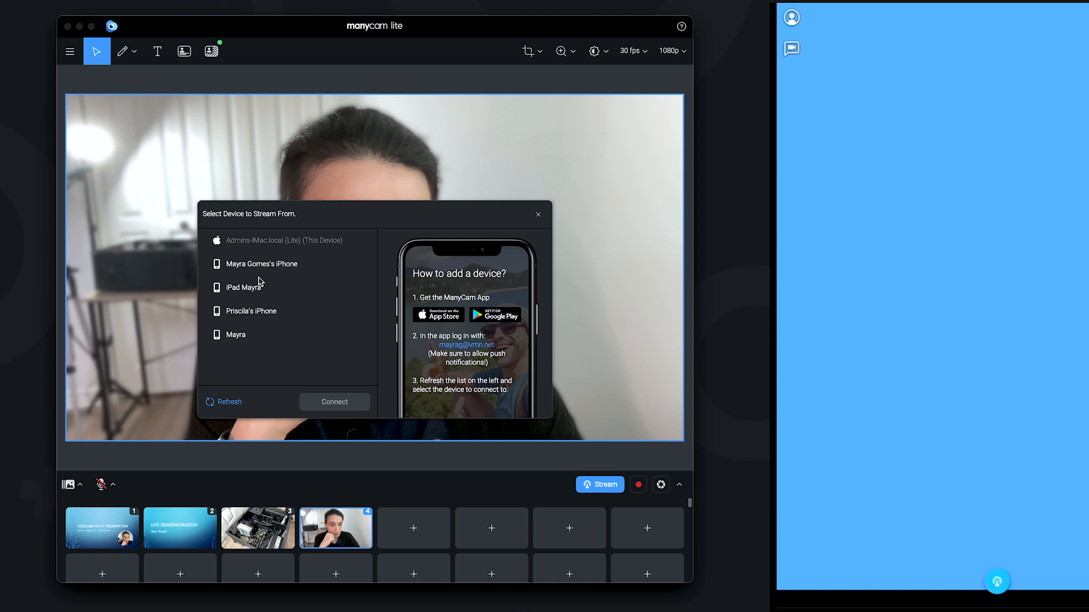
left_click(538, 215)
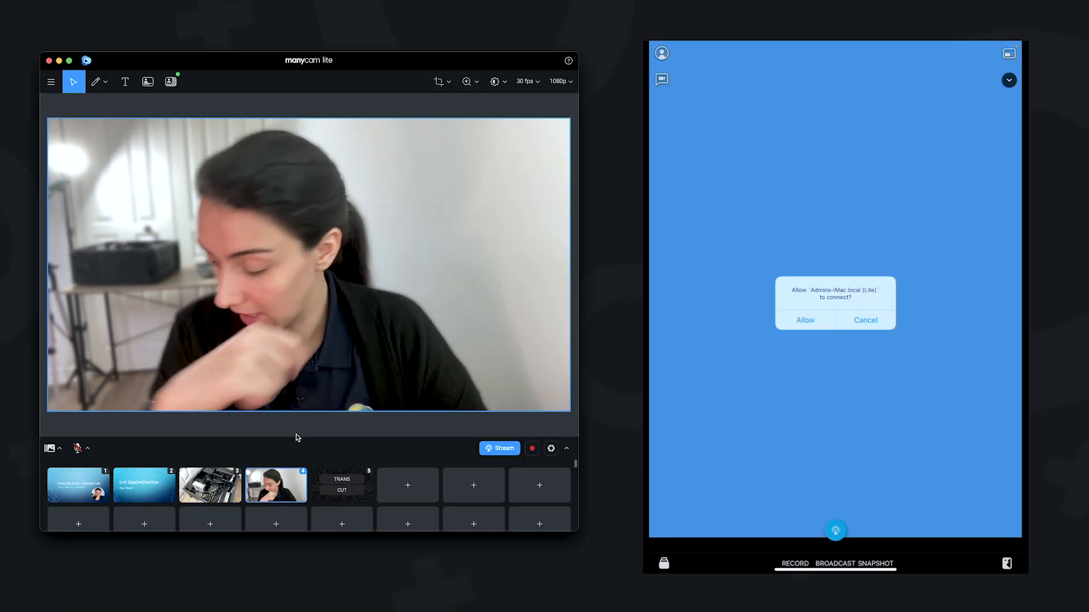
- Allow the desktop connection and start broadcasting the iPad camera into preset 5
left_click(804, 320)
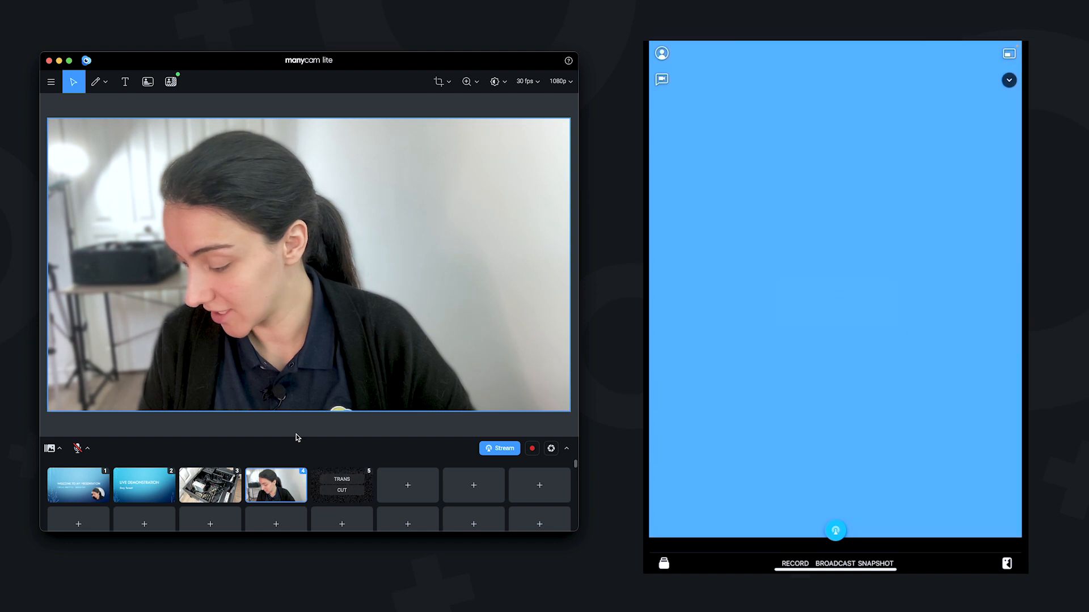
left_click(836, 531)
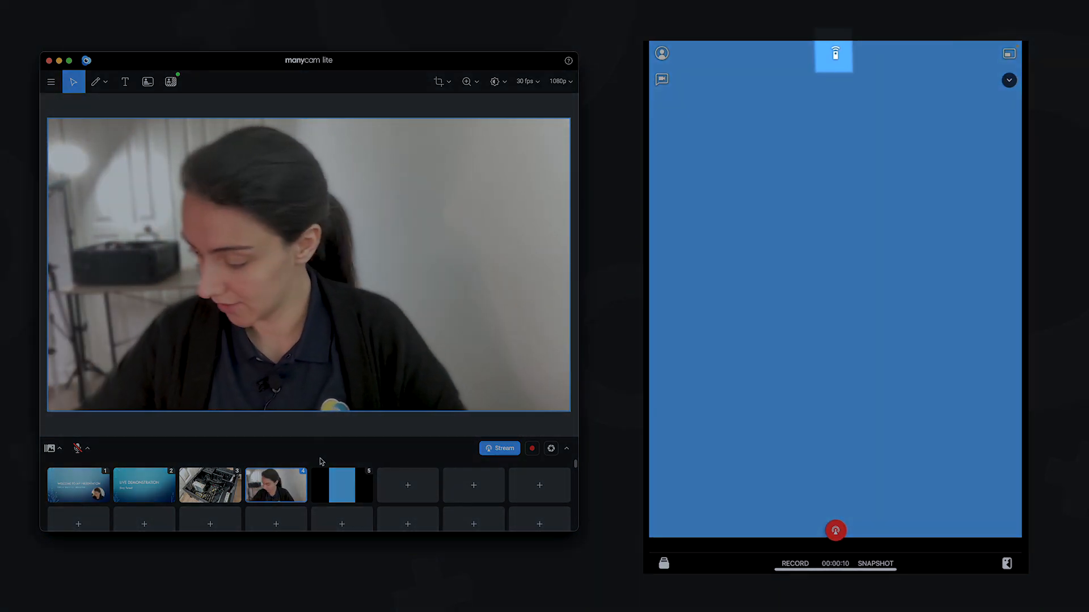
- From the remote control preset list, switch the desktop output to Preset 2
left_click(834, 55)
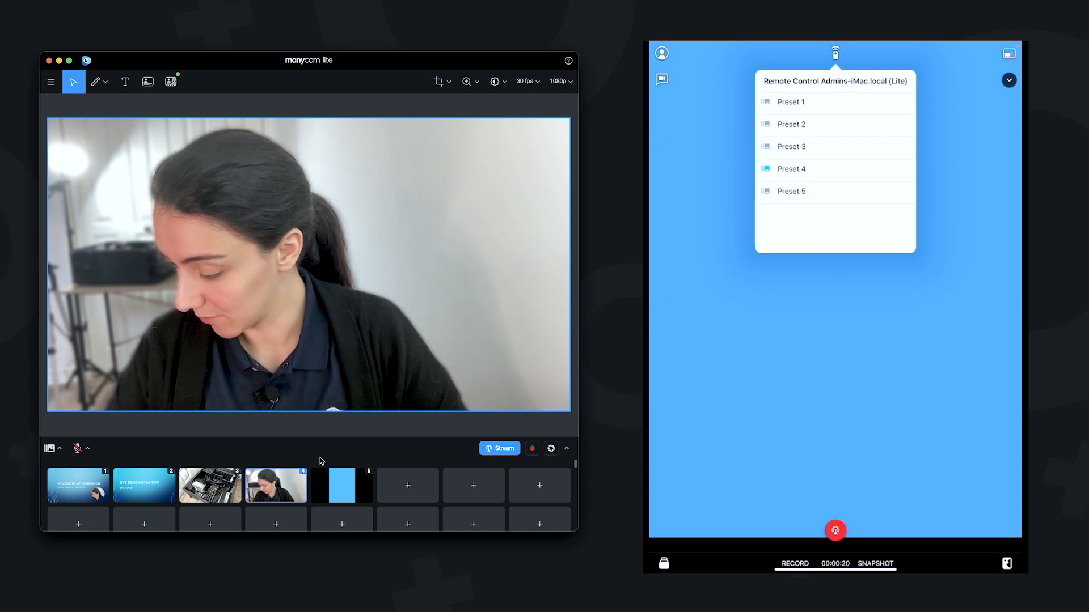
left_click(790, 101)
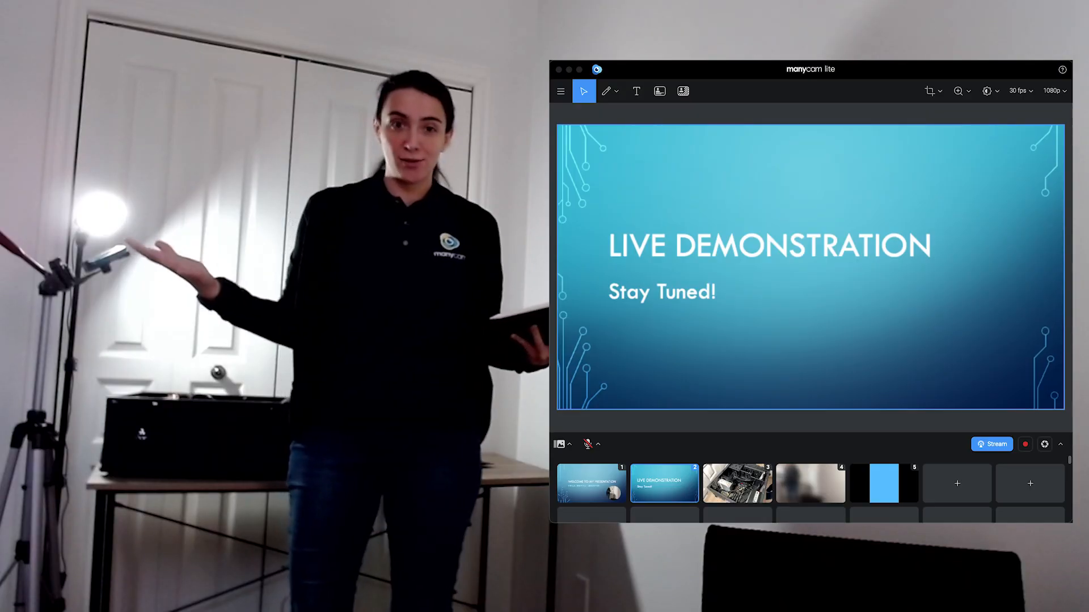
- Switch output to Preset 4, then Preset 3, then back to Preset 4 (room camera)
left_click(810, 483)
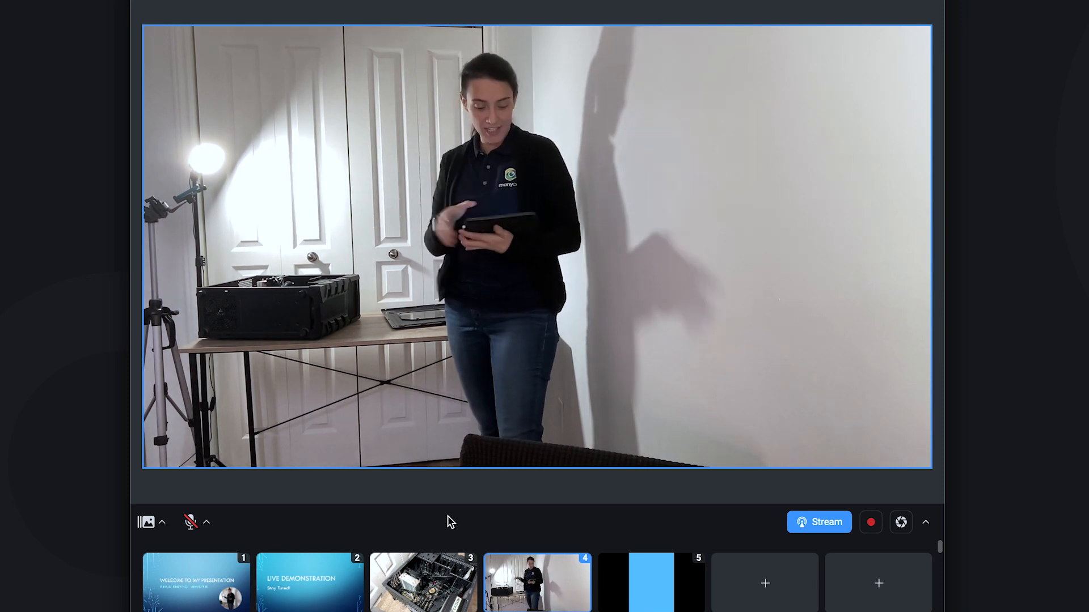
left_click(423, 582)
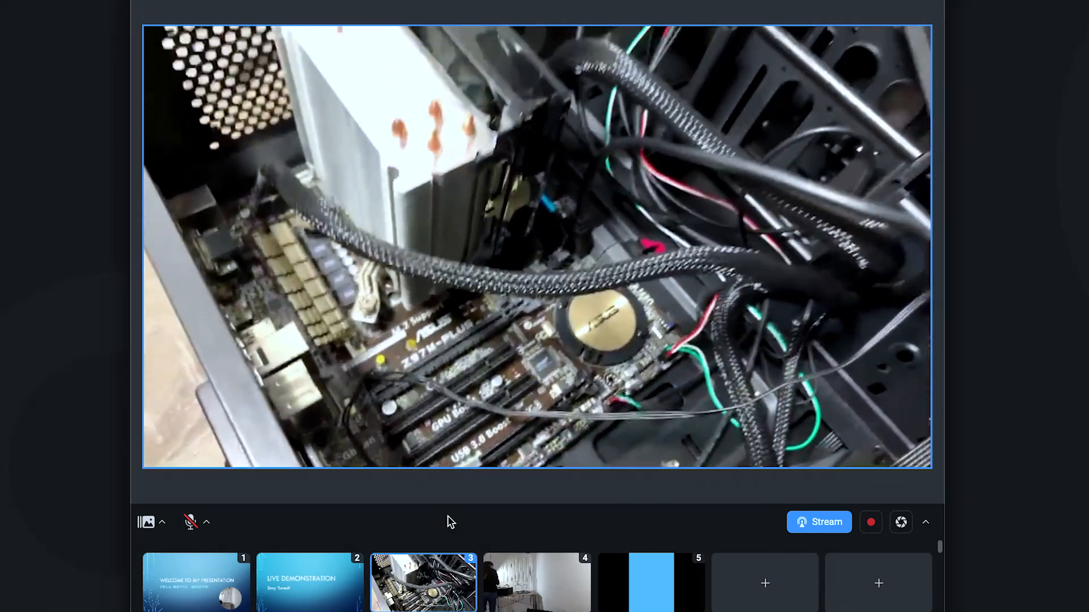
left_click(537, 583)
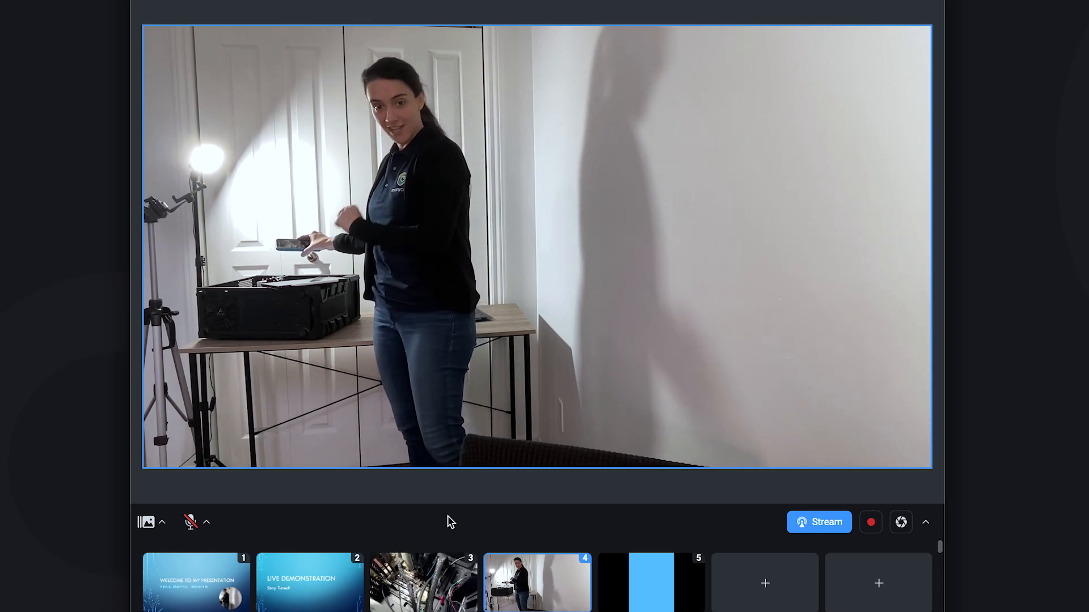